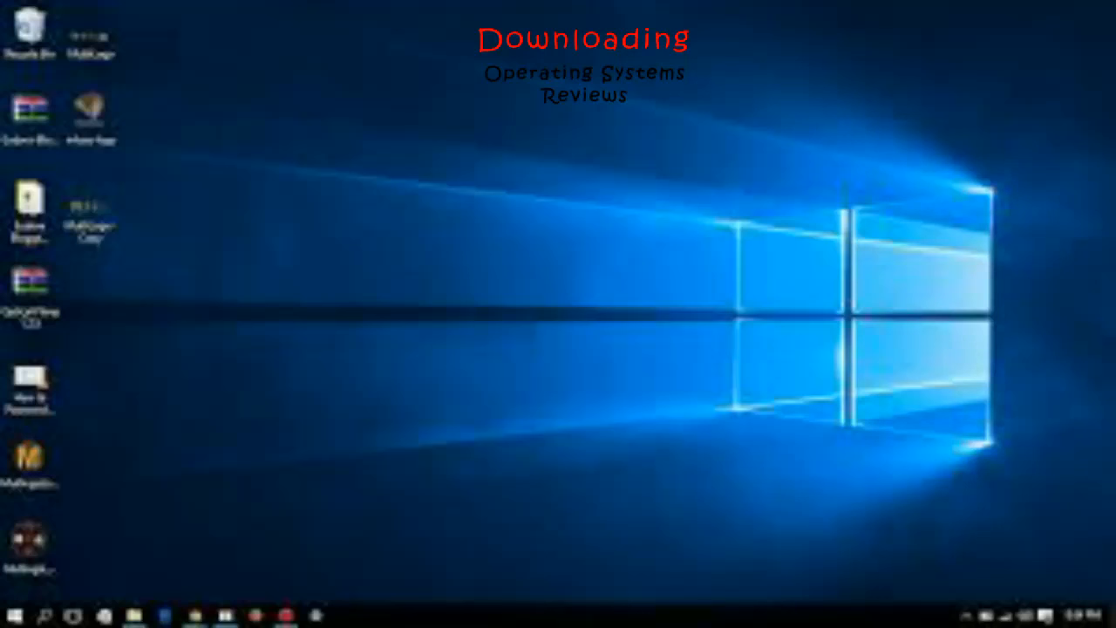
Open the 'Download Windows 10 for PC Direct Link' page listing Mediafire and mirror links via Task View.
left_click(14, 618)
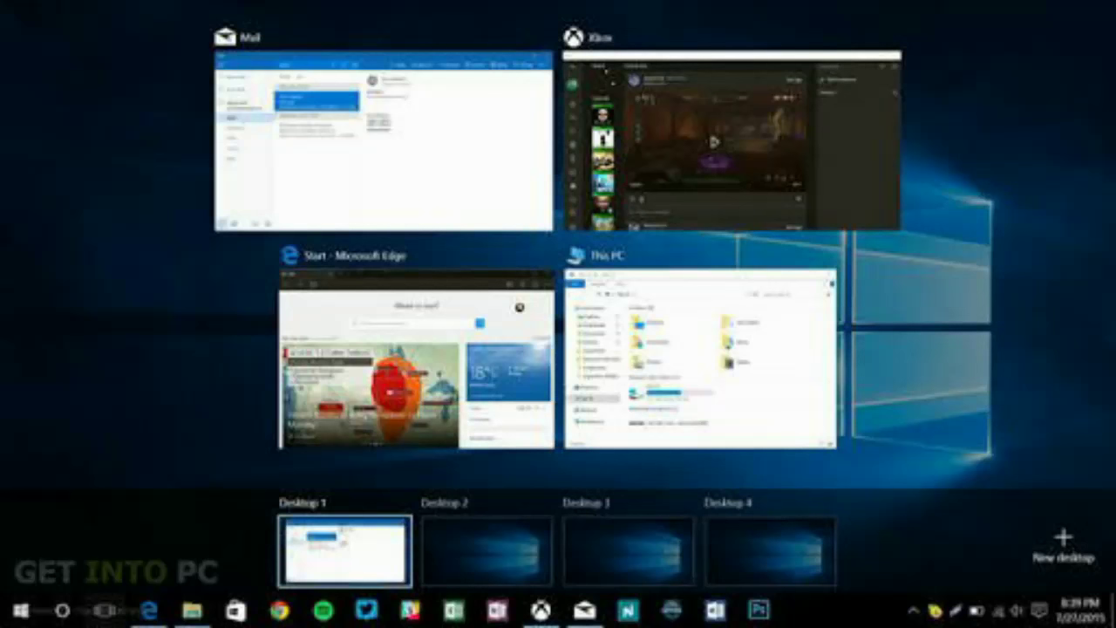
left_click(416, 361)
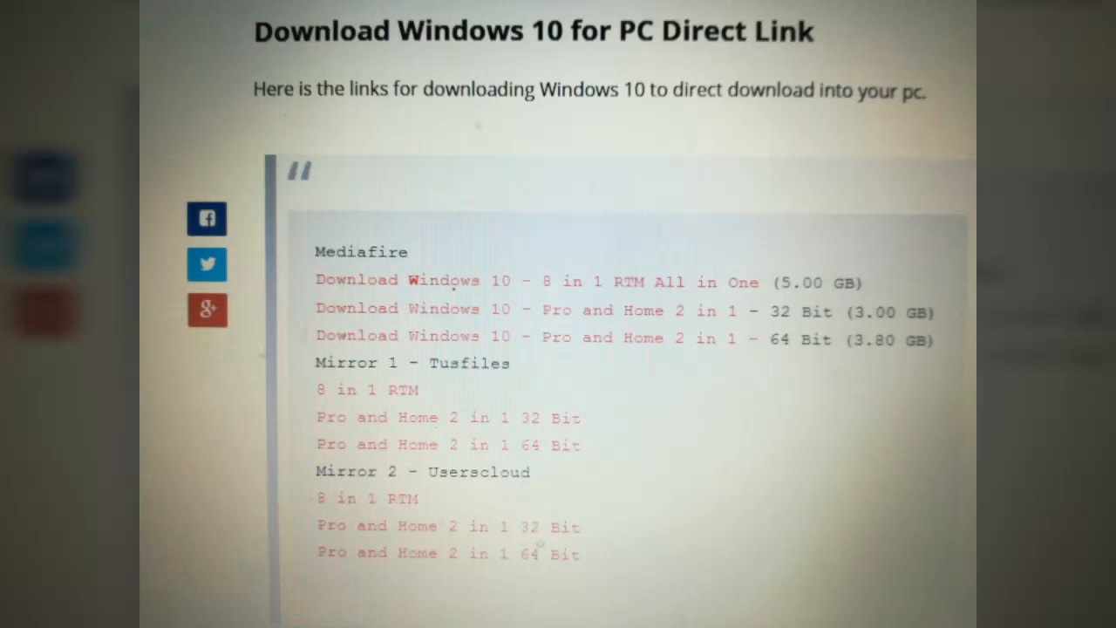